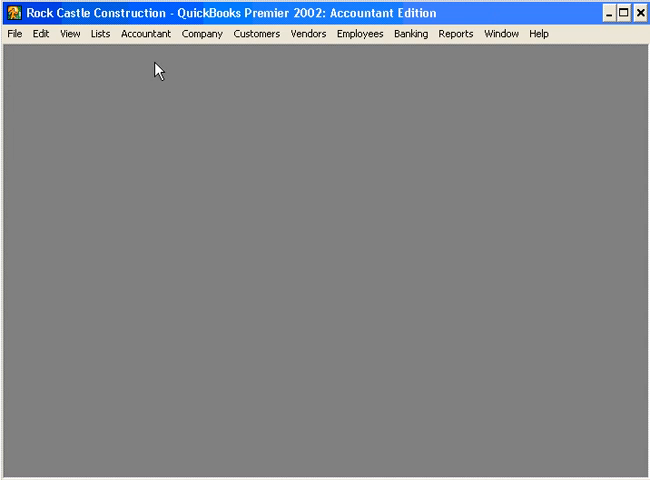
# - Open Preferences at the Sales & Customers company settings to enable price levels
pyautogui.click(37, 33)
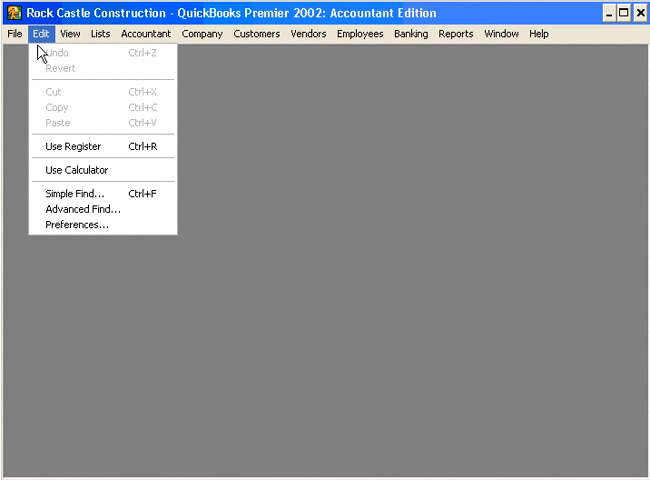
pyautogui.moveTo(75, 225)
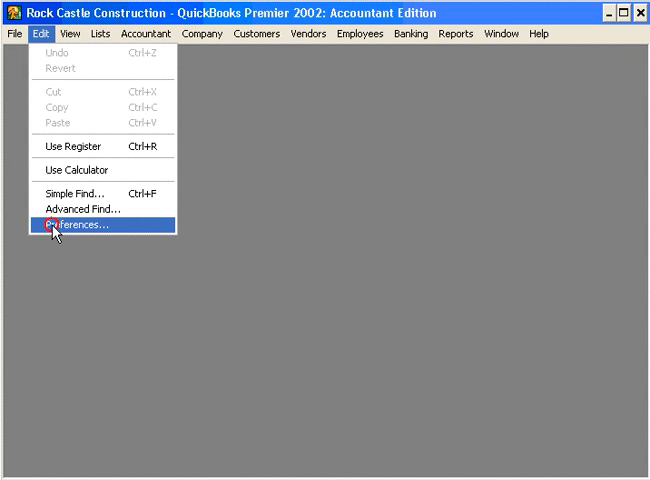
pyautogui.click(82, 223)
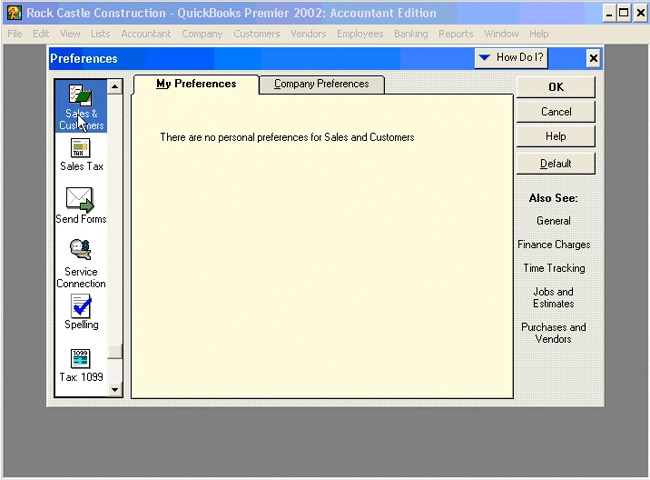
pyautogui.moveTo(80, 120)
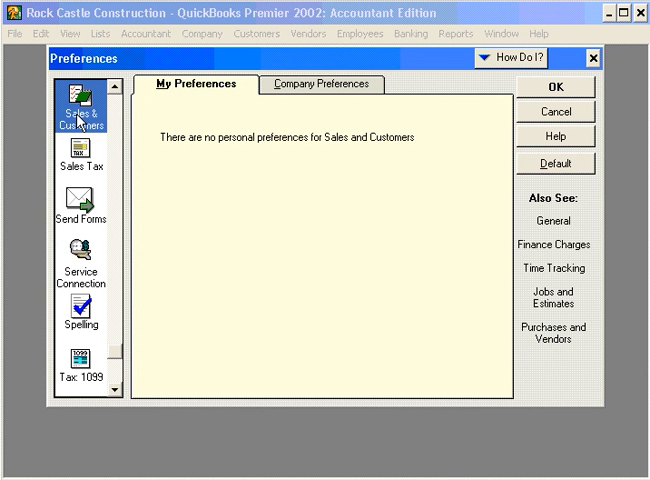
pyautogui.click(320, 84)
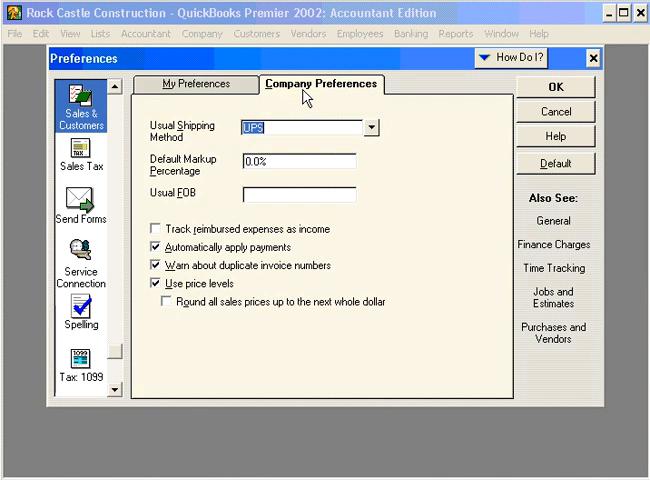
pyautogui.moveTo(172, 295)
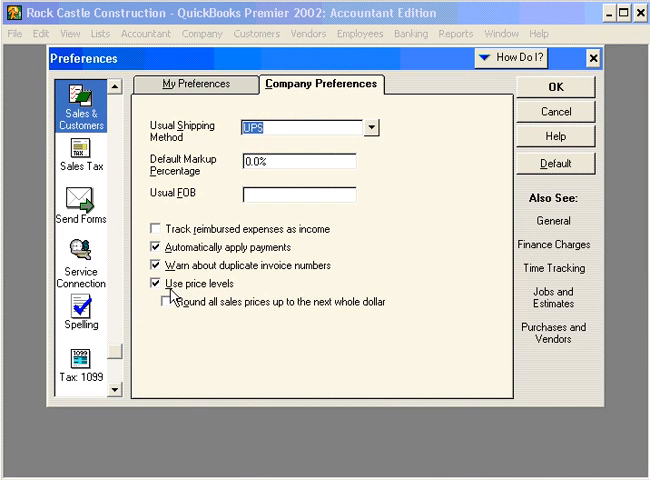
pyautogui.moveTo(221, 296)
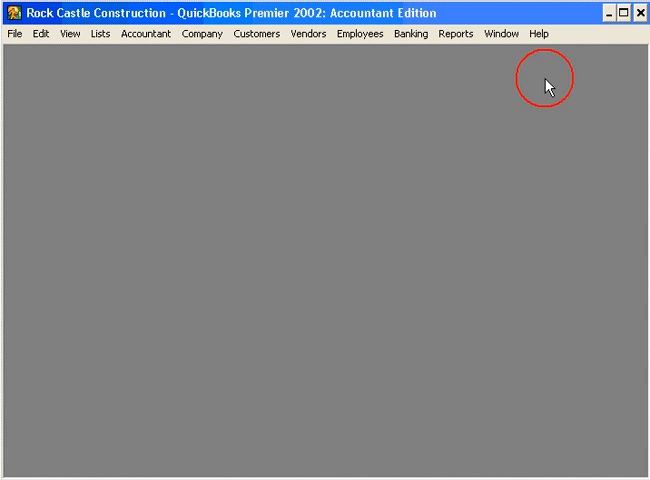
pyautogui.moveTo(548, 84)
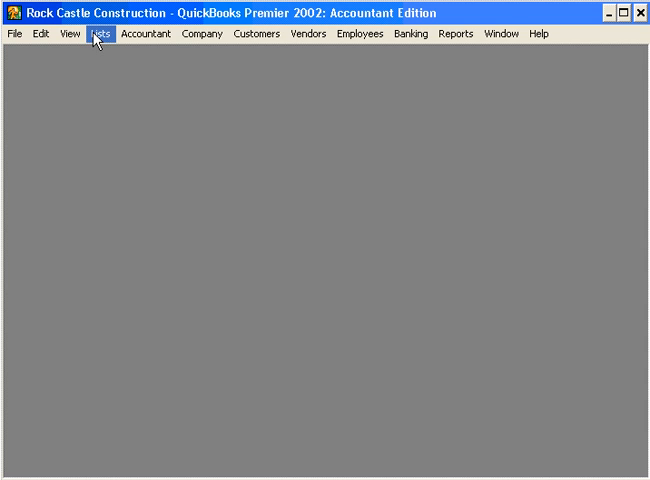
# - Open the Price Level List, showing Commercial -10% and Industrial -15%, and its Price Level menu
pyautogui.click(96, 33)
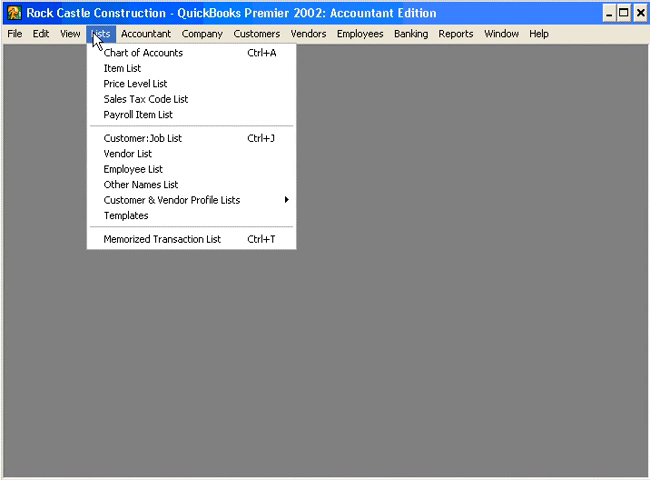
pyautogui.moveTo(128, 83)
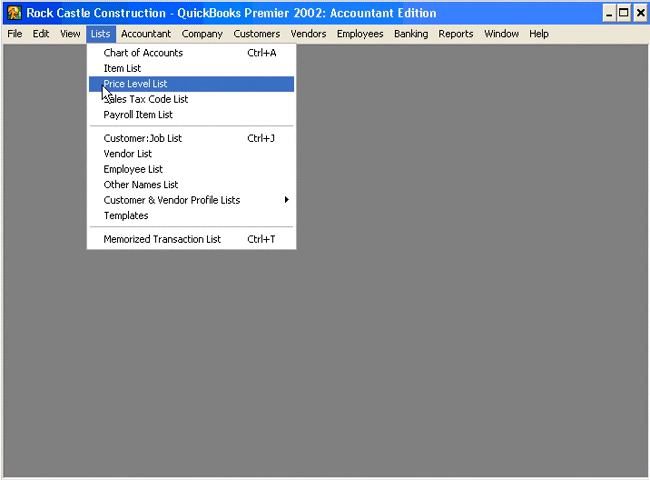
pyautogui.click(142, 84)
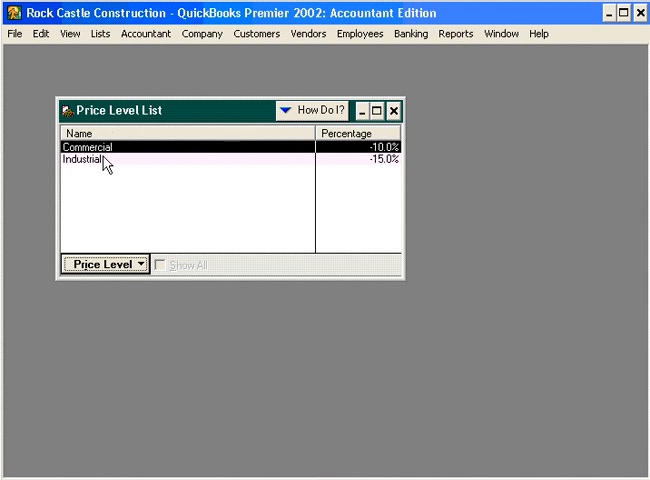
pyautogui.moveTo(124, 174)
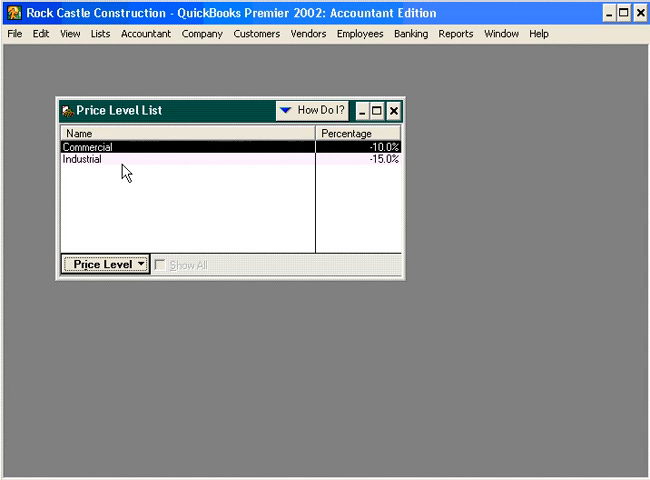
pyautogui.click(100, 265)
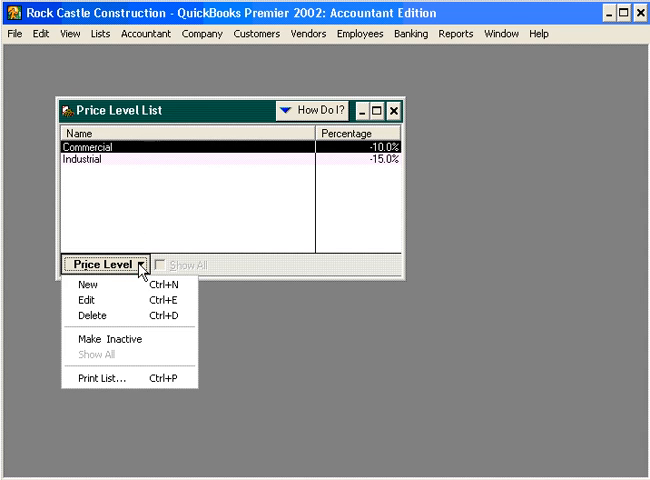
# - Create a new price level named Wholesale that reduces sales prices by 20%
pyautogui.click(87, 285)
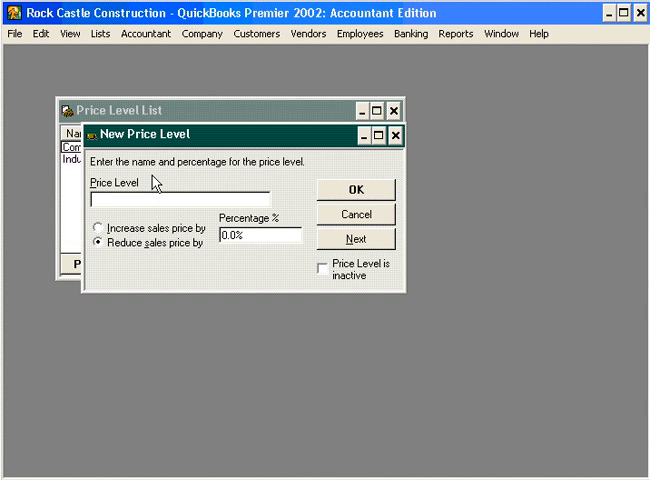
pyautogui.write('Wh')
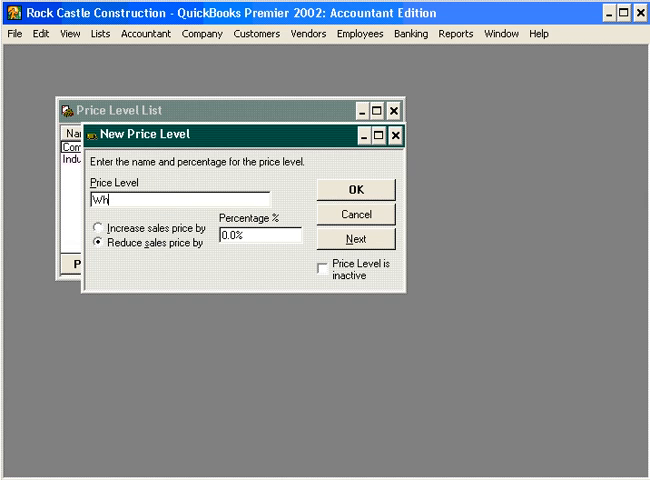
pyautogui.write('olesale')
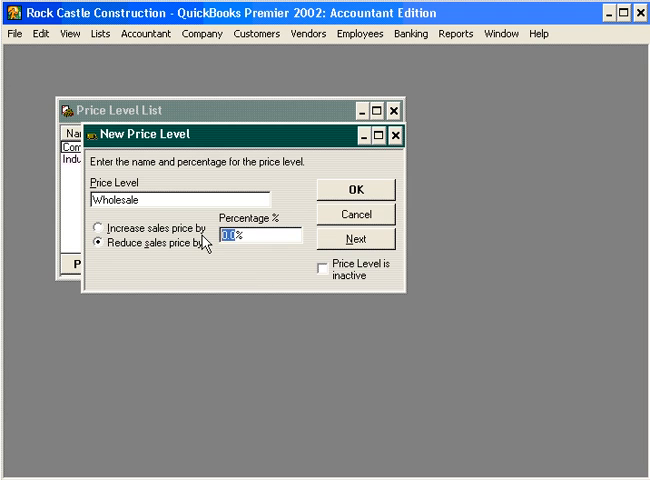
pyautogui.write('20.0')
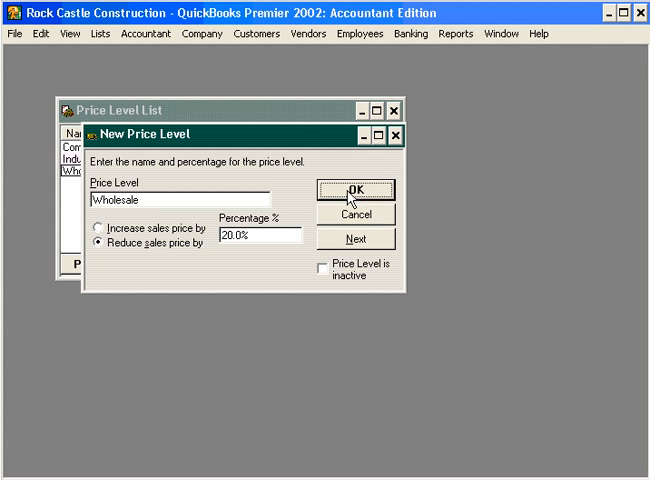
pyautogui.click(350, 190)
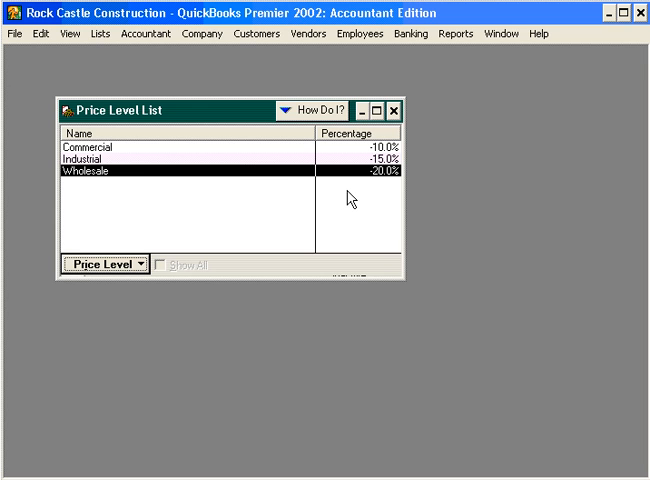
pyautogui.moveTo(232, 193)
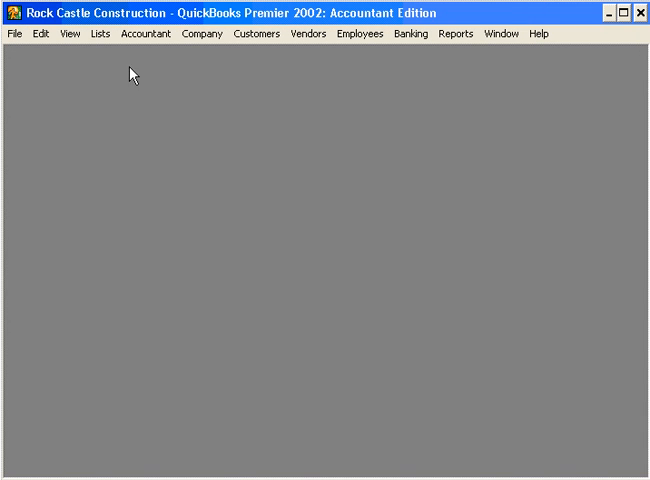
# - Open the Customer:Job List and scroll down to Lew Plumbing - C
pyautogui.click(97, 33)
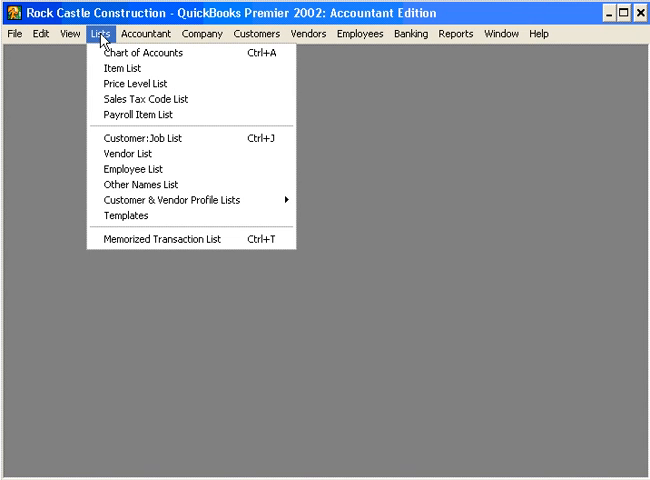
pyautogui.click(143, 138)
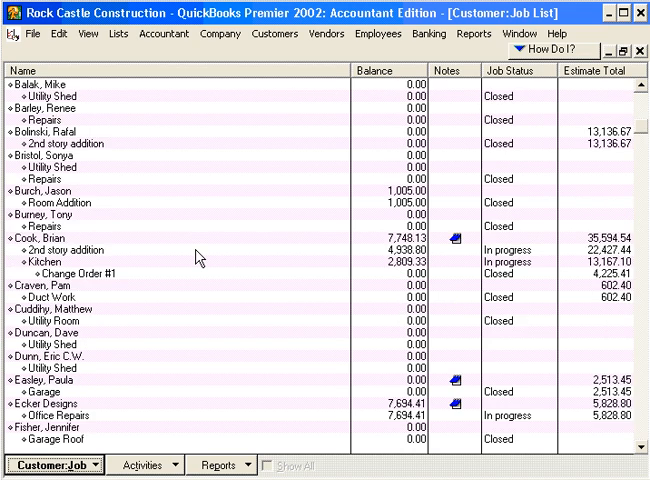
pyautogui.scroll(-3)
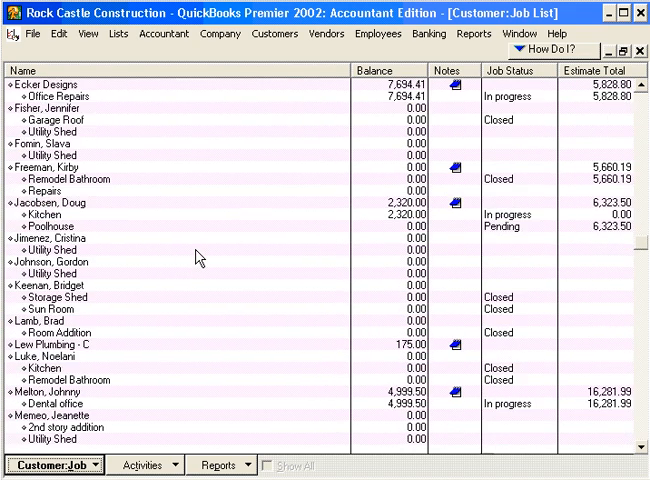
pyautogui.scroll(-3)
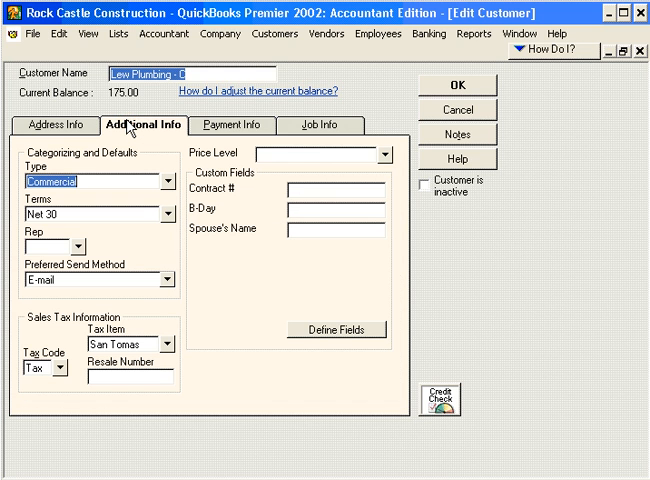
pyautogui.moveTo(130, 128)
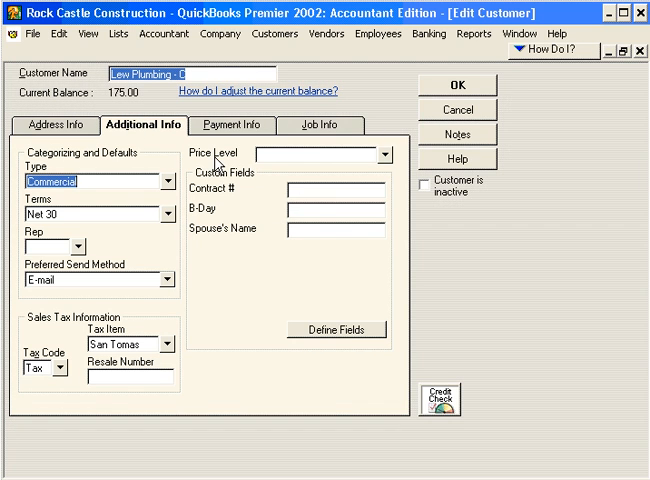
# - Choose Wholesale from Lew Plumbing - C's Price Level dropdown
pyautogui.click(385, 153)
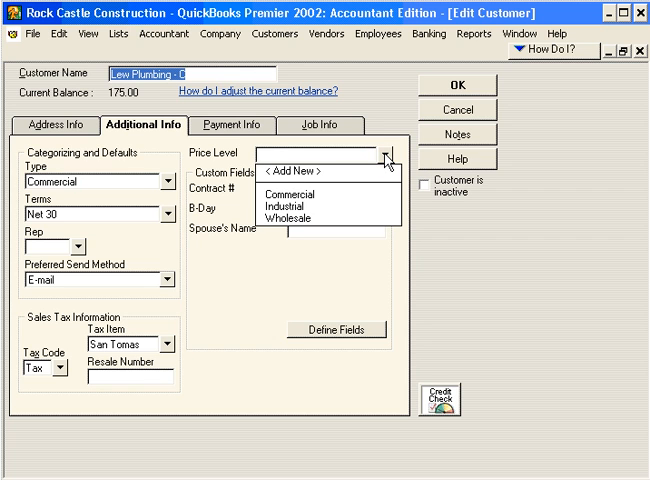
pyautogui.moveTo(294, 221)
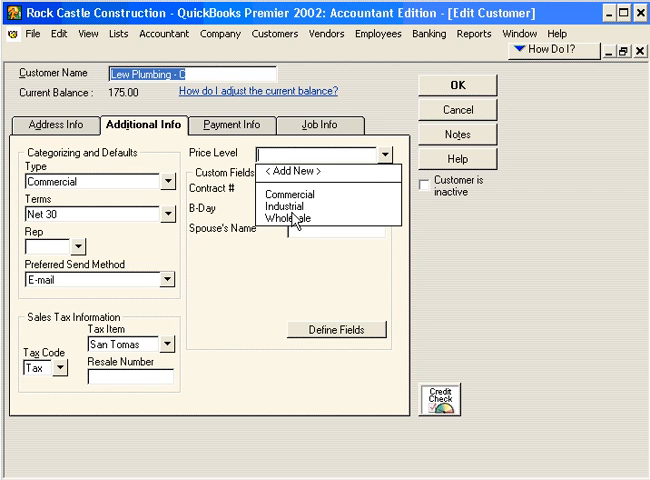
pyautogui.moveTo(293, 224)
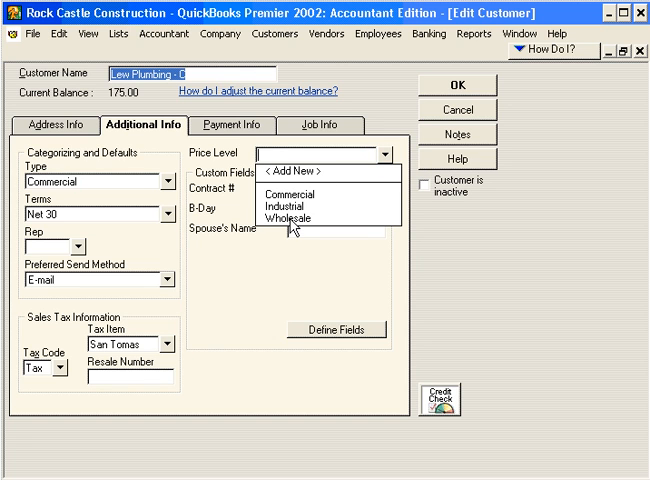
pyautogui.click(289, 219)
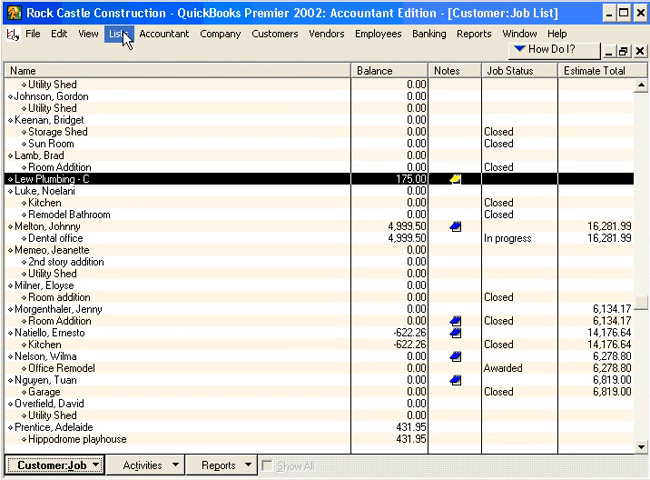
# - Start an invoice for Lew Plumbing - C and browse the first line's item list
pyautogui.click(274, 33)
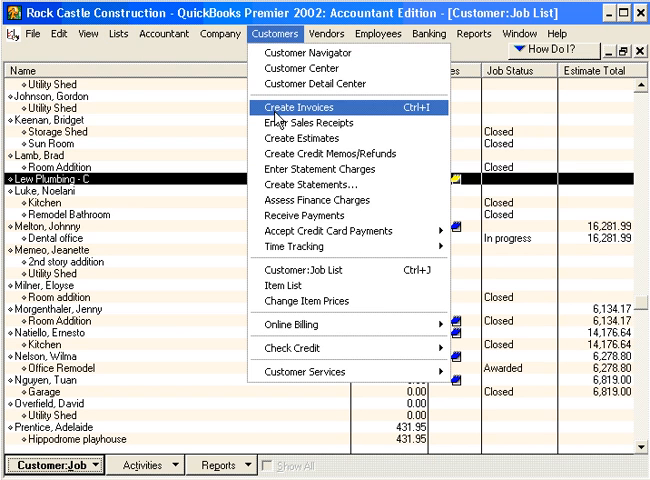
pyautogui.click(297, 107)
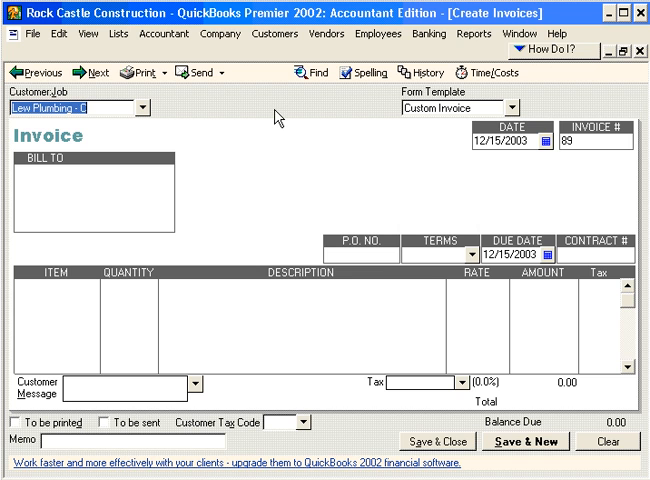
pyautogui.moveTo(75, 124)
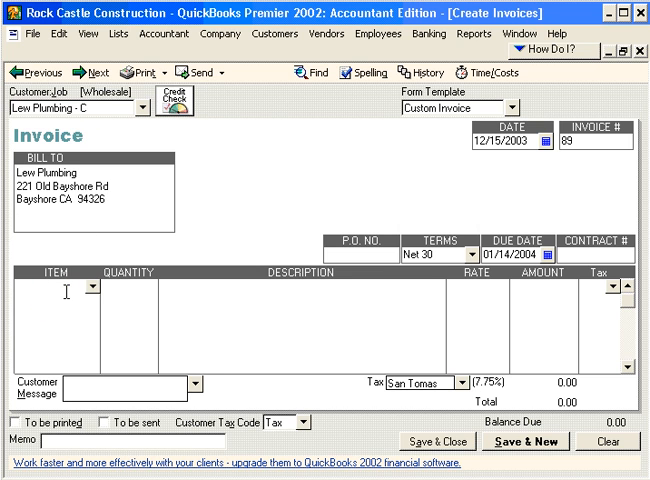
pyautogui.click(92, 289)
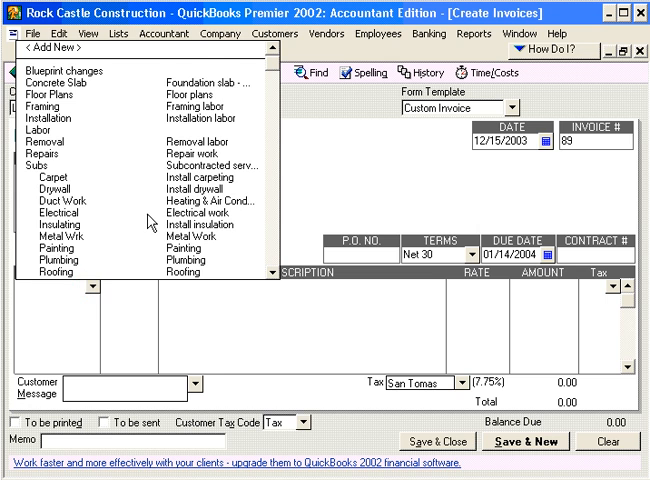
pyautogui.scroll(-3)
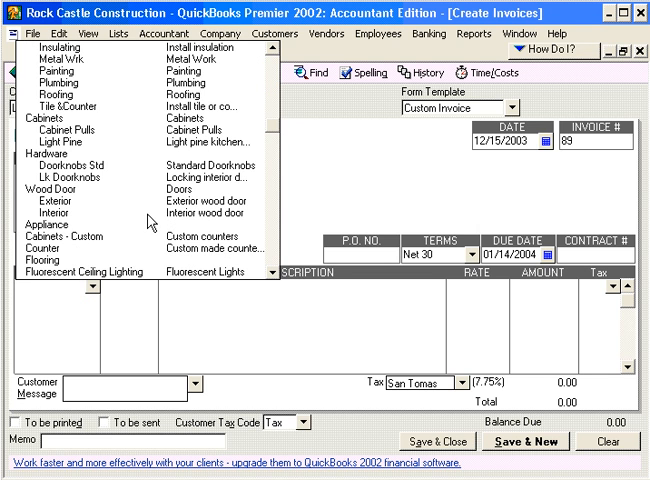